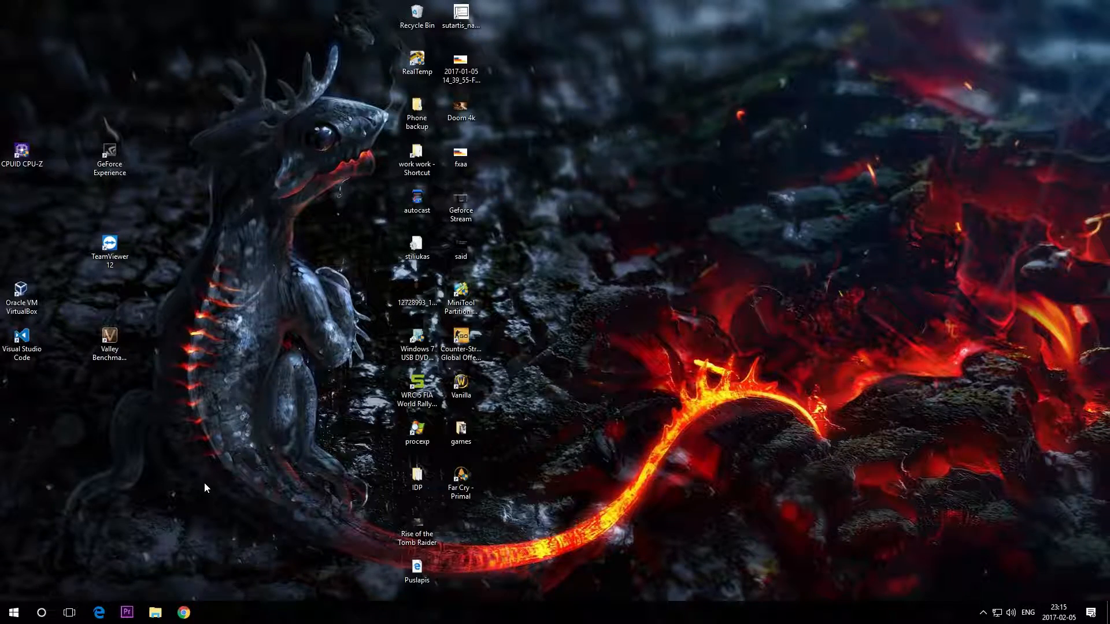
pyautogui.moveTo(582, 166)
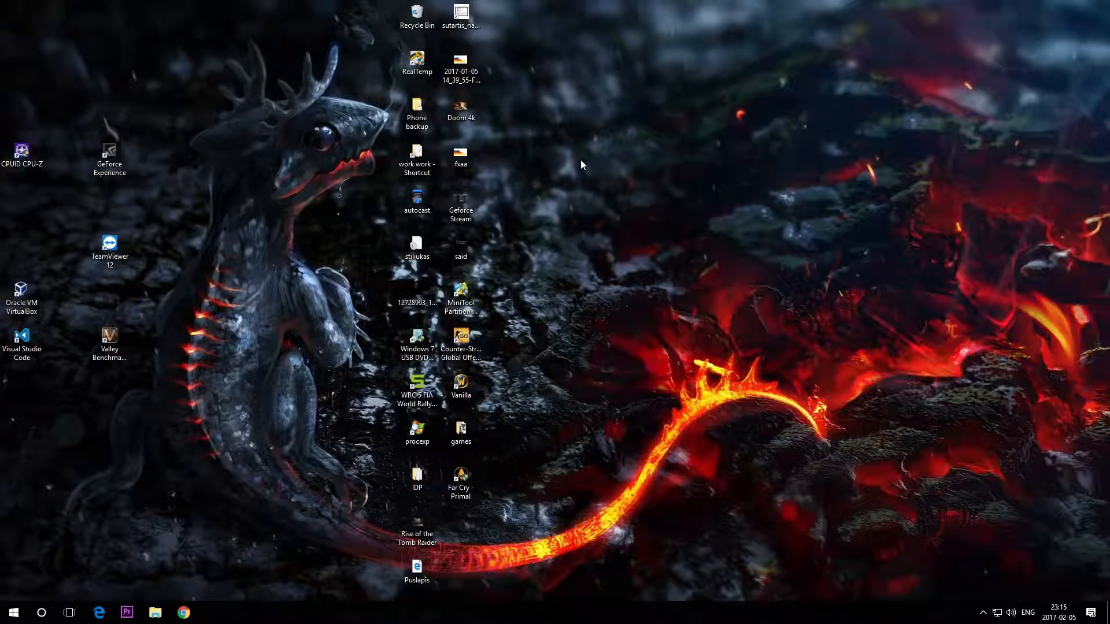
pyautogui.moveTo(681, 300)
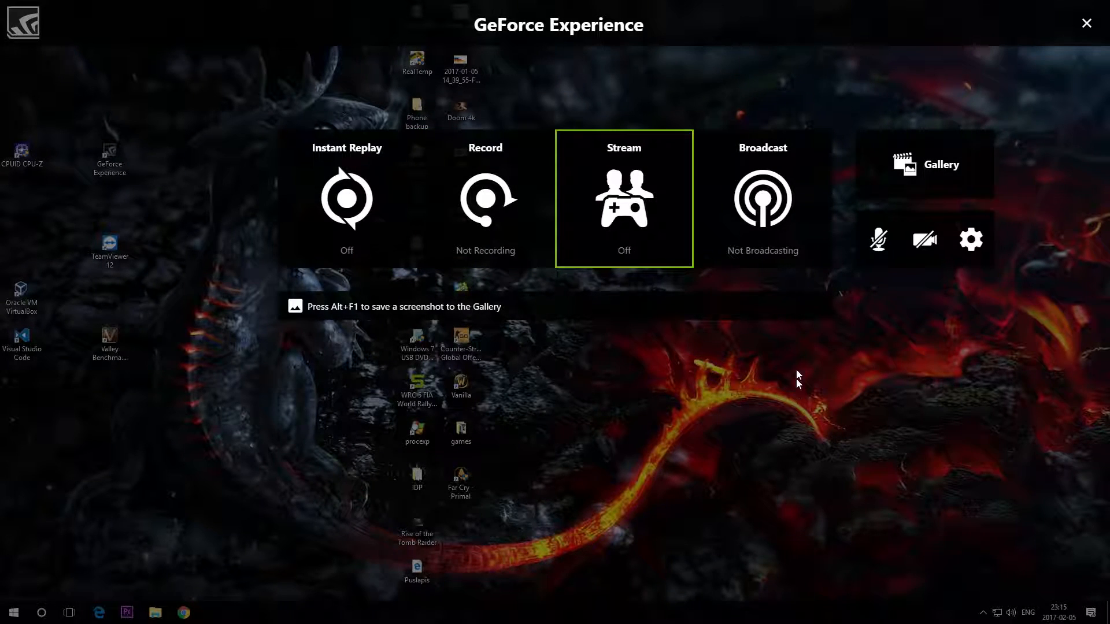
pyautogui.moveTo(768, 292)
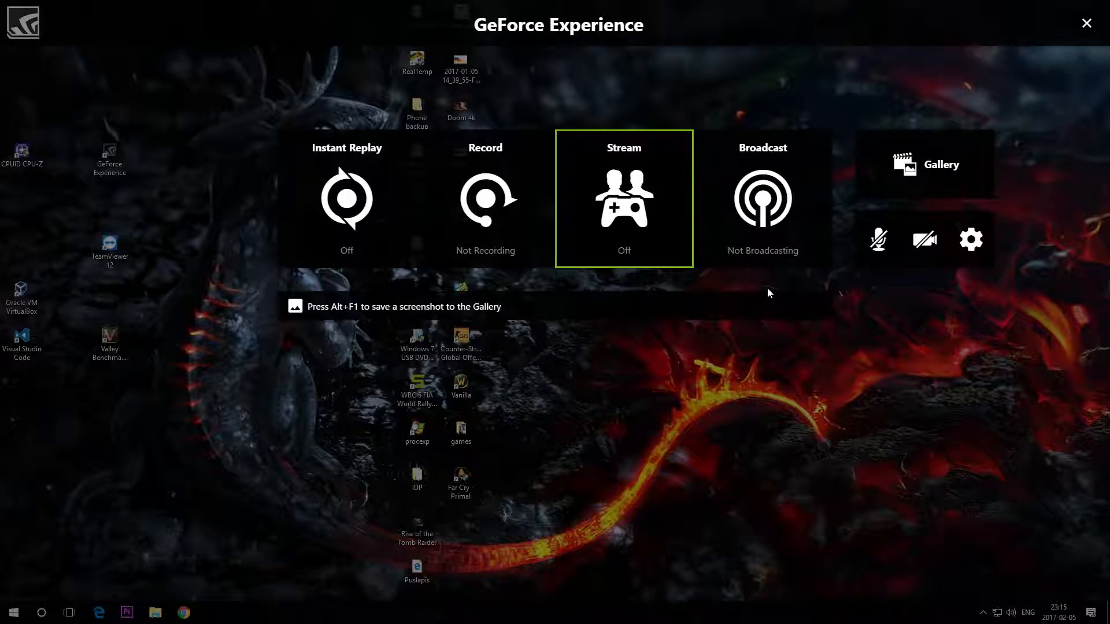
# Begin a new broadcast from the overlay's Broadcast options
pyautogui.click(762, 198)
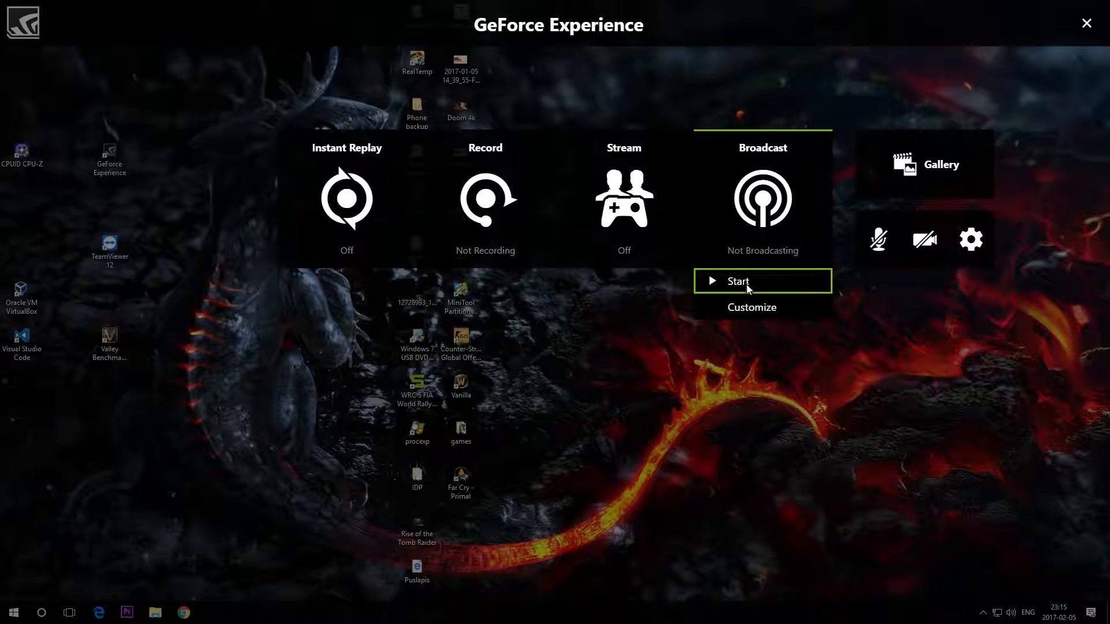
pyautogui.click(739, 281)
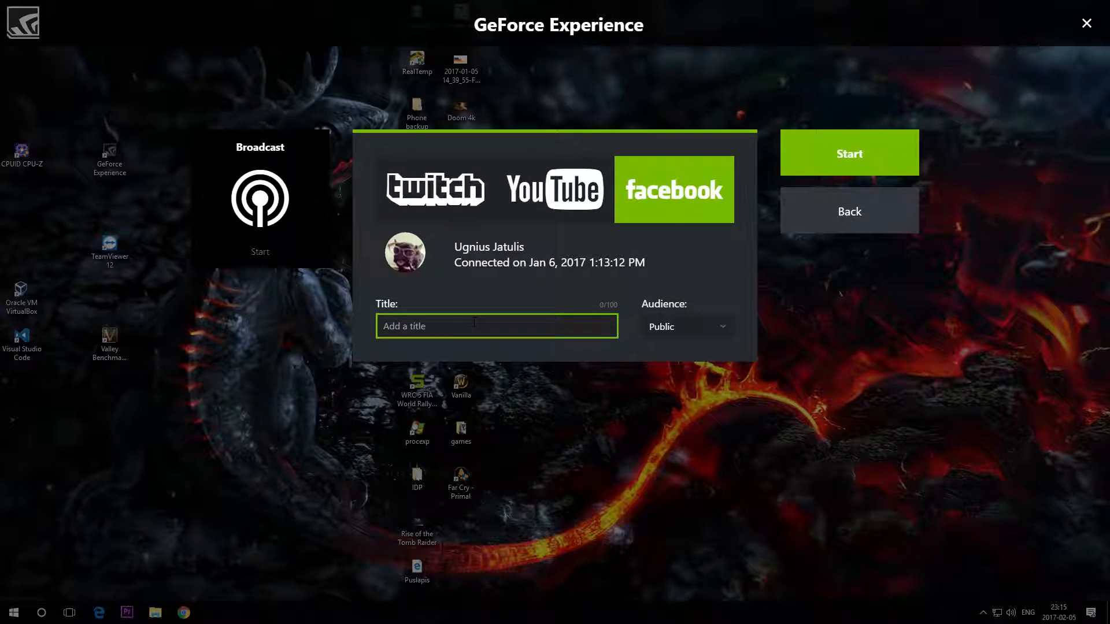
# Go live on Facebook with the public broadcast titled 'Testing stream yoyo'
pyautogui.write('Testing s')
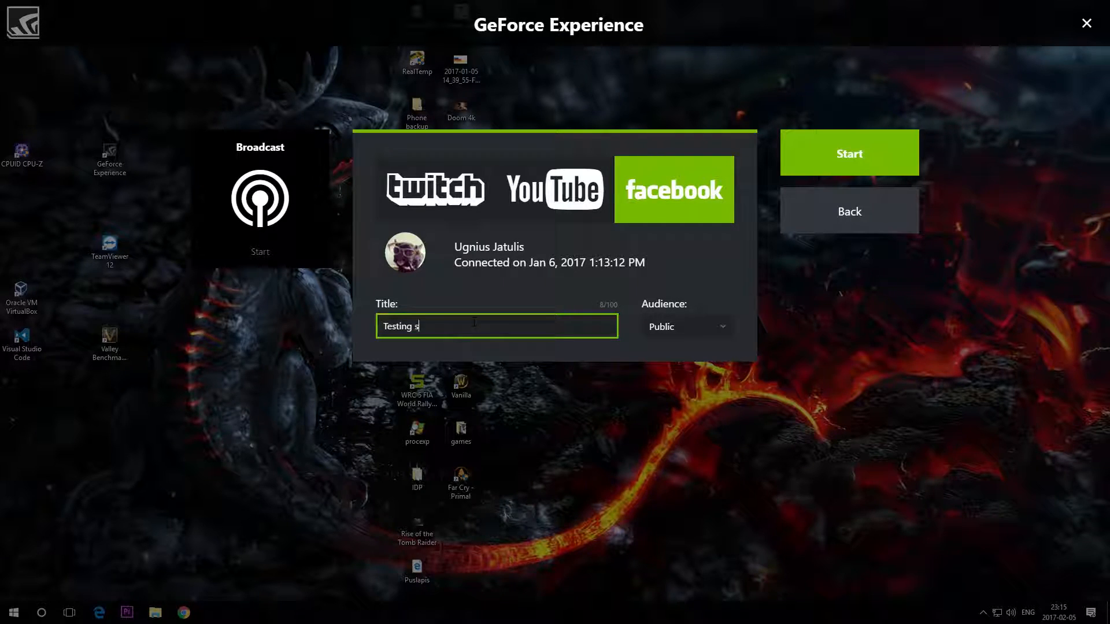
pyautogui.write('tream yoyo')
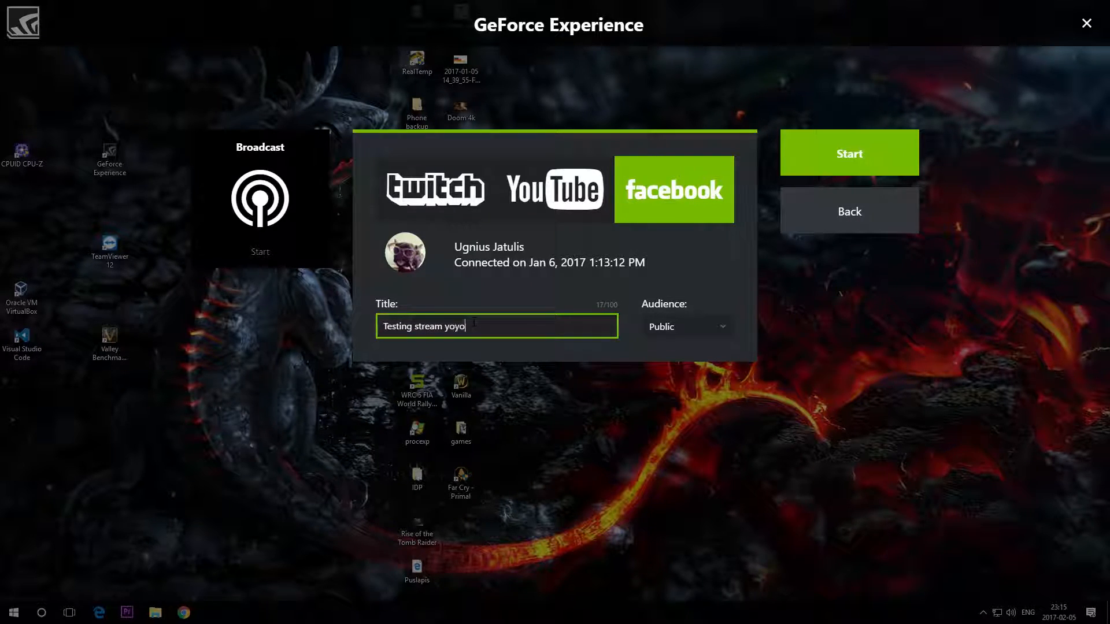
pyautogui.click(849, 153)
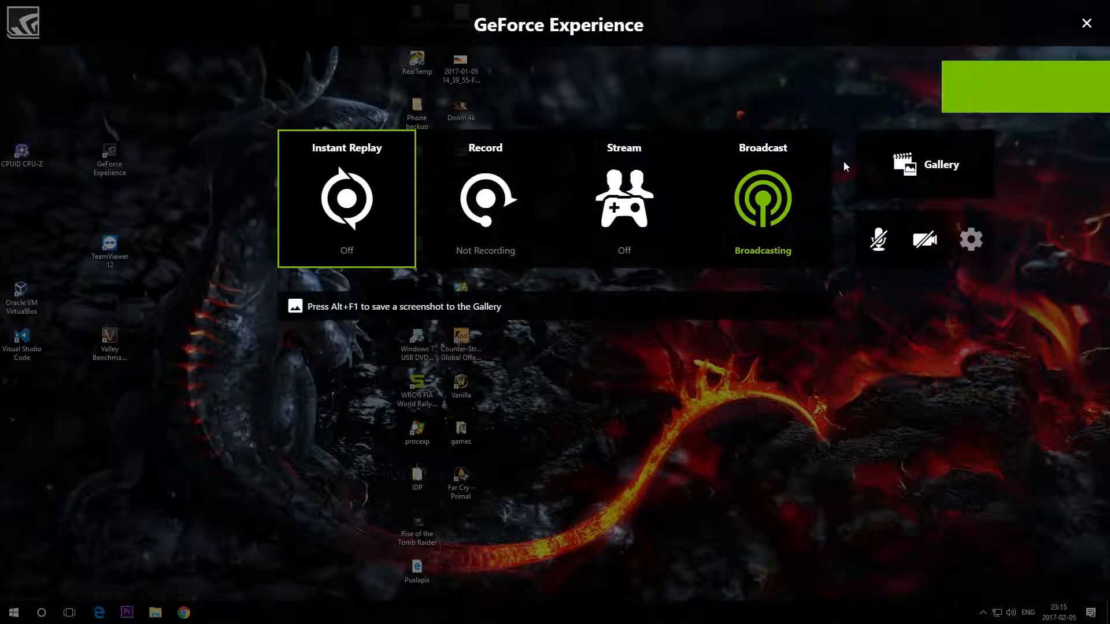
# Close the overlay, leaving the Facebook broadcast running
pyautogui.click(924, 238)
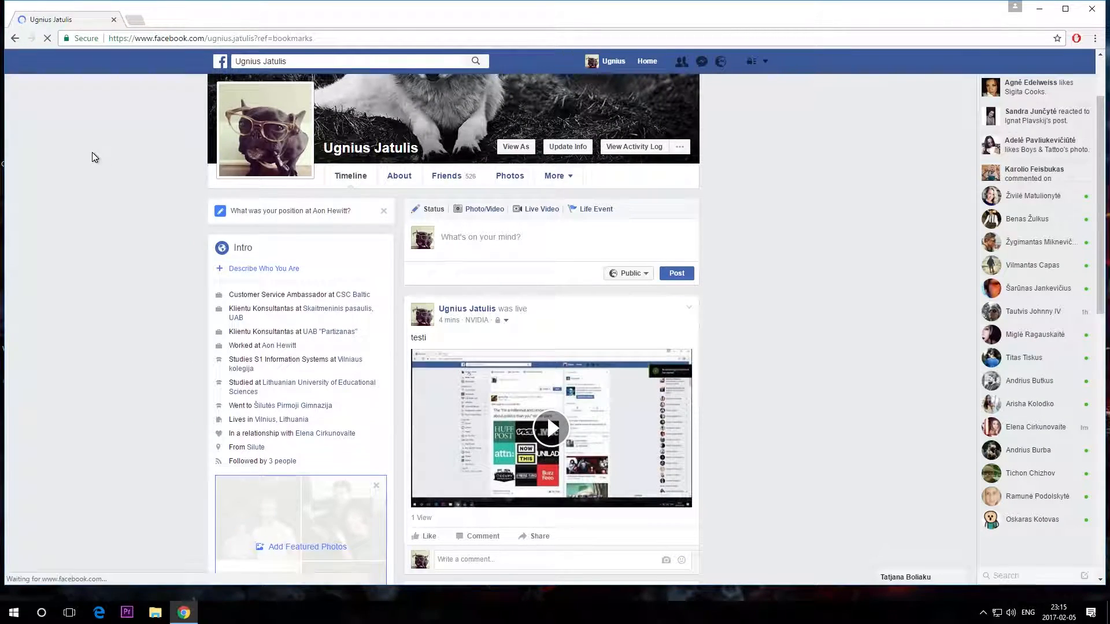
# Scroll the News Feed to the live 'Testing stream yoyo' post
pyautogui.scroll(-3)
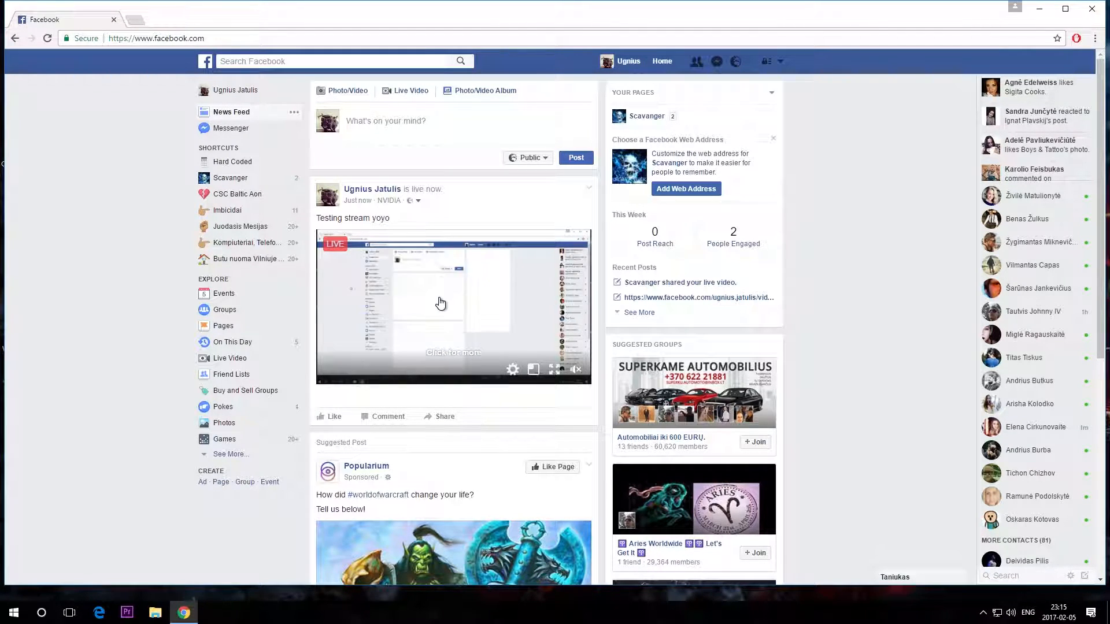
pyautogui.moveTo(230, 178)
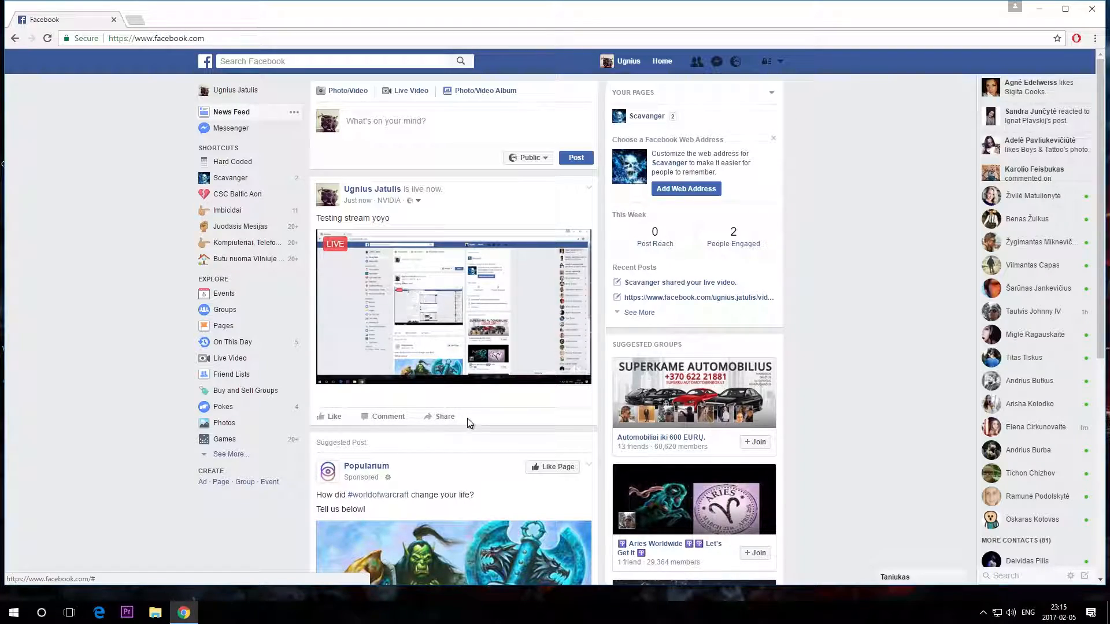
# Choose Share to a Page for the live 'Testing stream yoyo' video
pyautogui.click(444, 416)
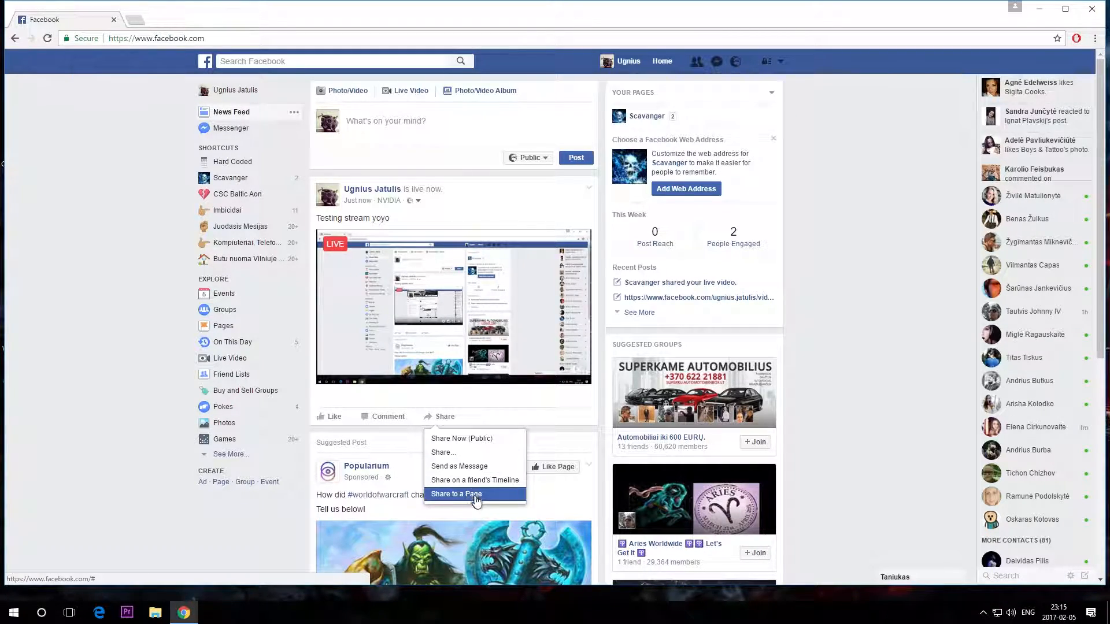
pyautogui.click(455, 493)
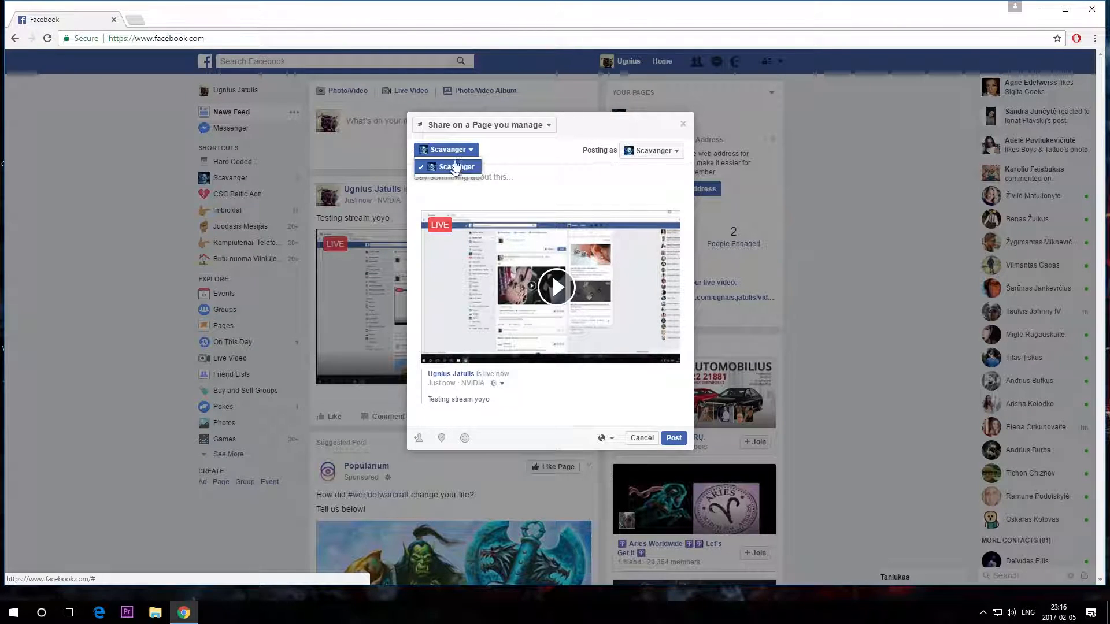
# Share the live video to the Scavanger page with the caption 'le Title'
pyautogui.click(453, 166)
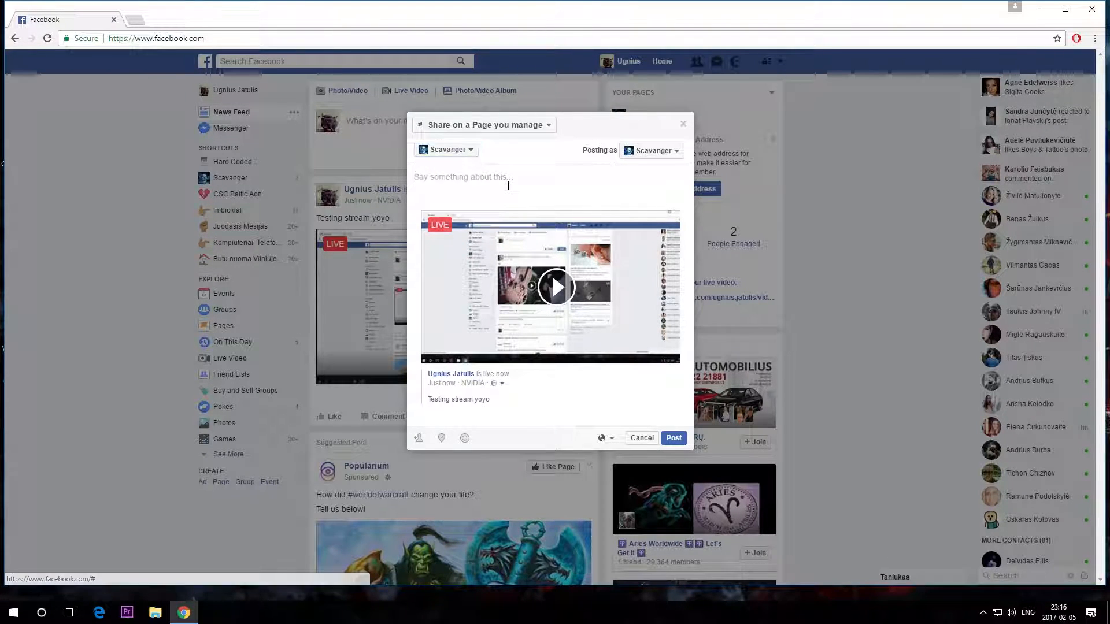
pyautogui.write('le T')
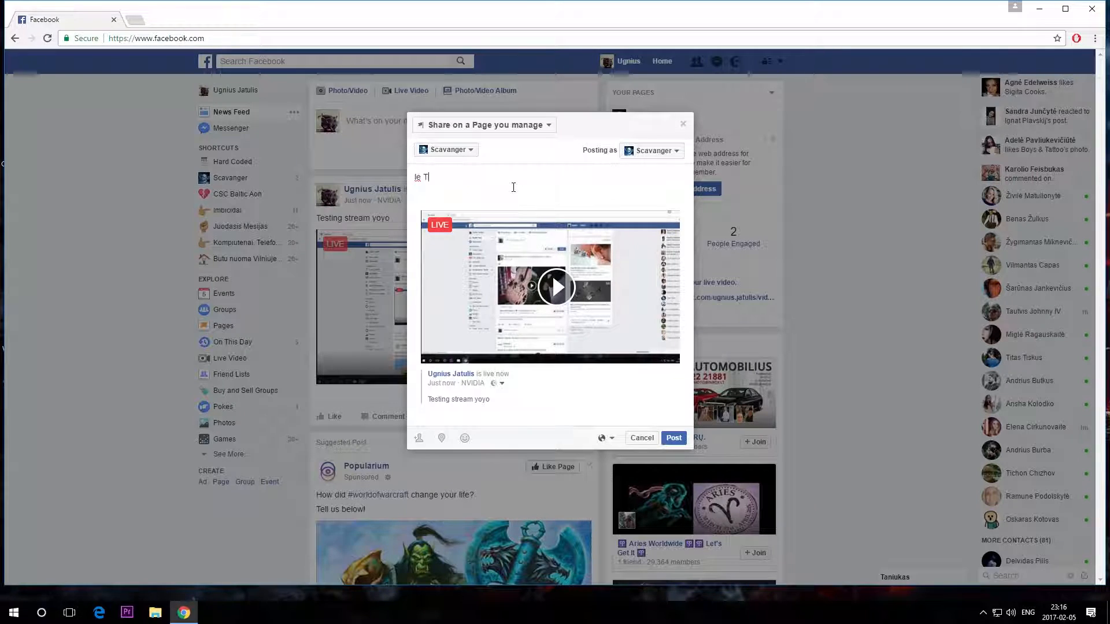
pyautogui.write('itle')
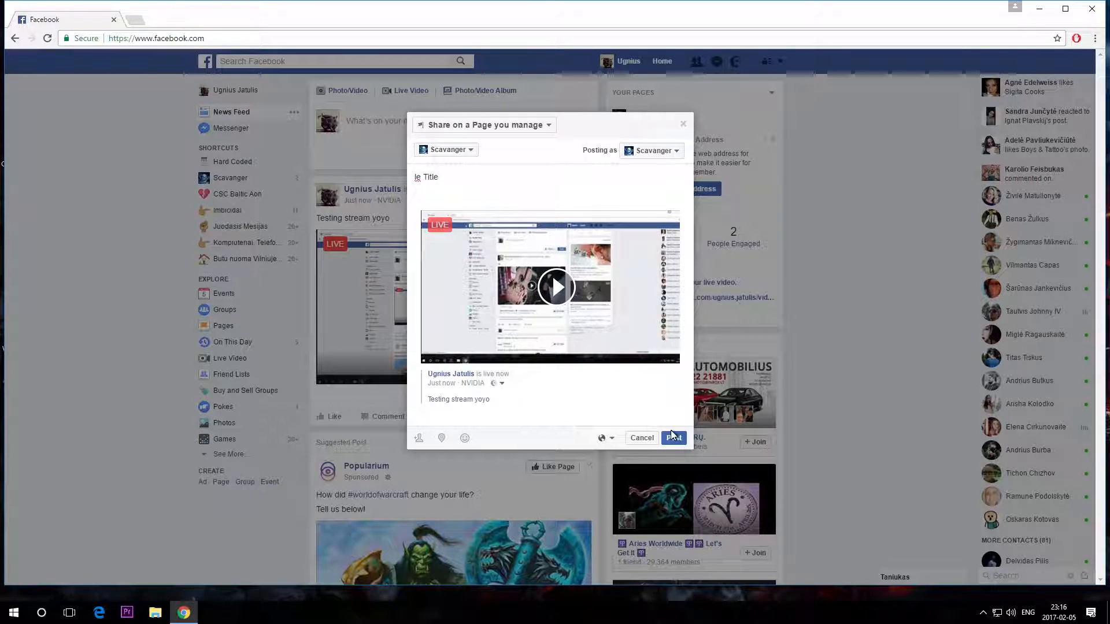
pyautogui.click(671, 437)
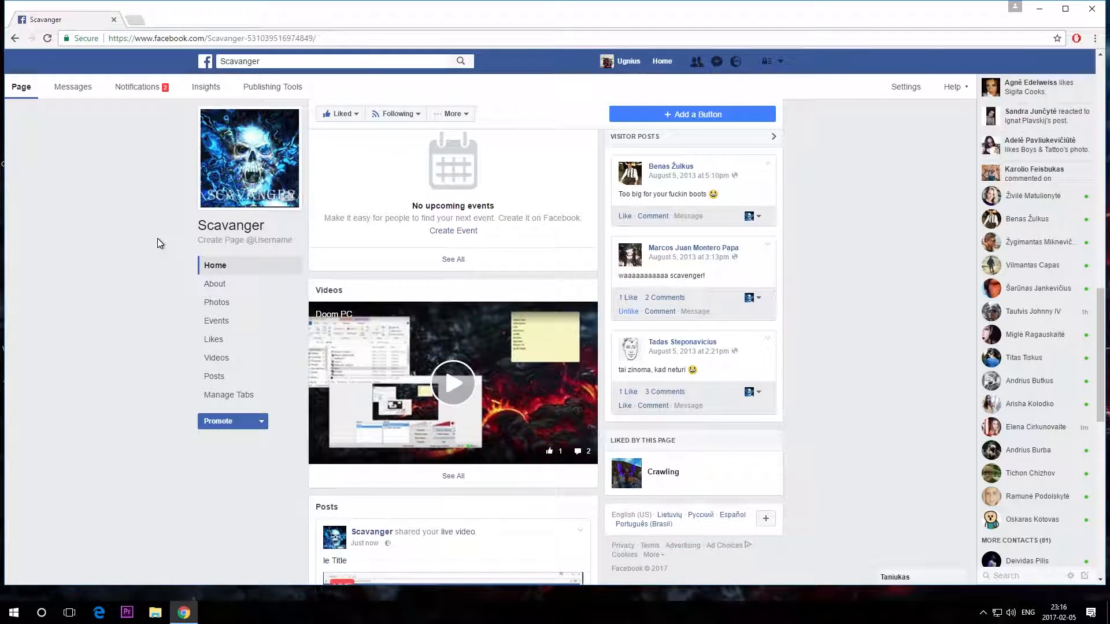
# Play the shared live video on the Scavanger page full screen
pyautogui.scroll(-3)
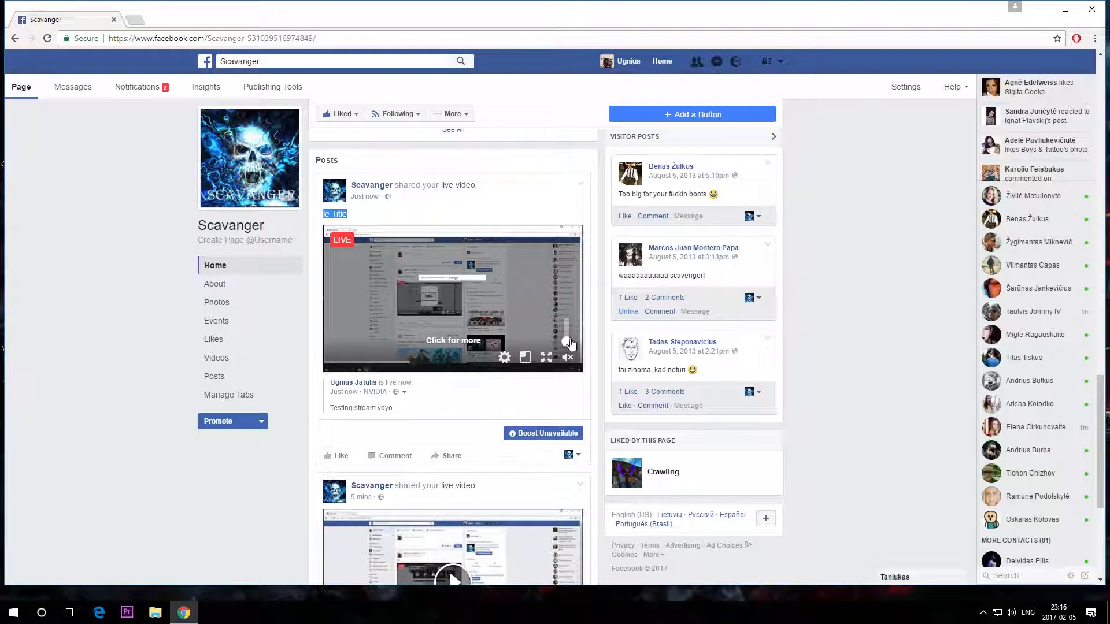
pyautogui.click(546, 357)
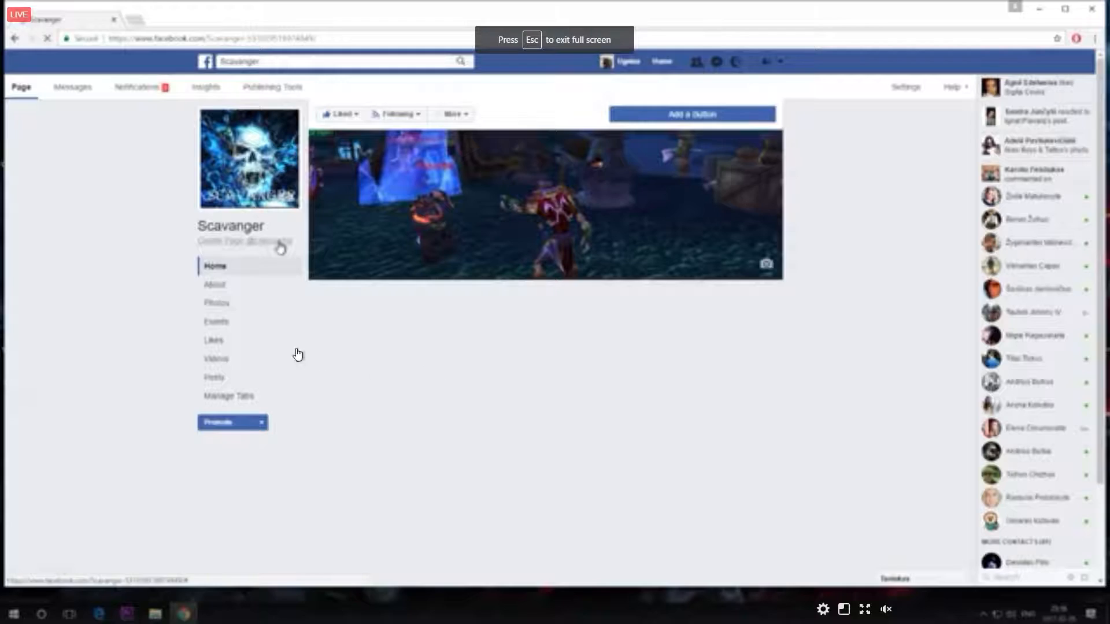